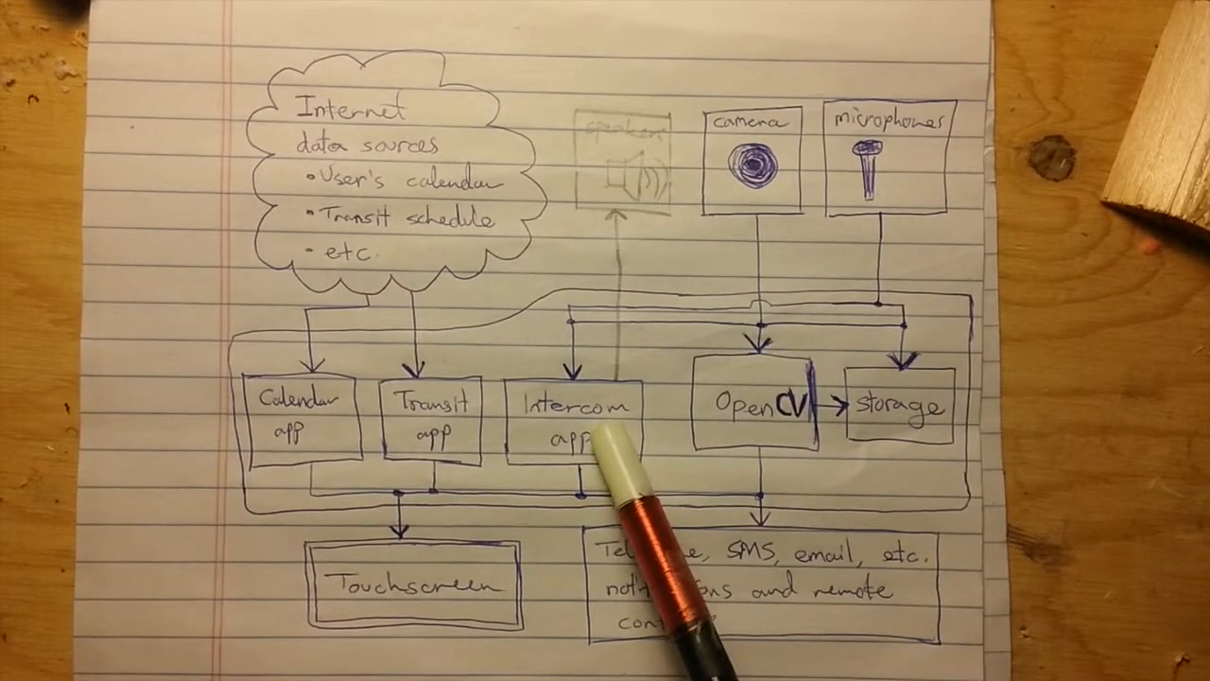
mouse_move(662, 567)
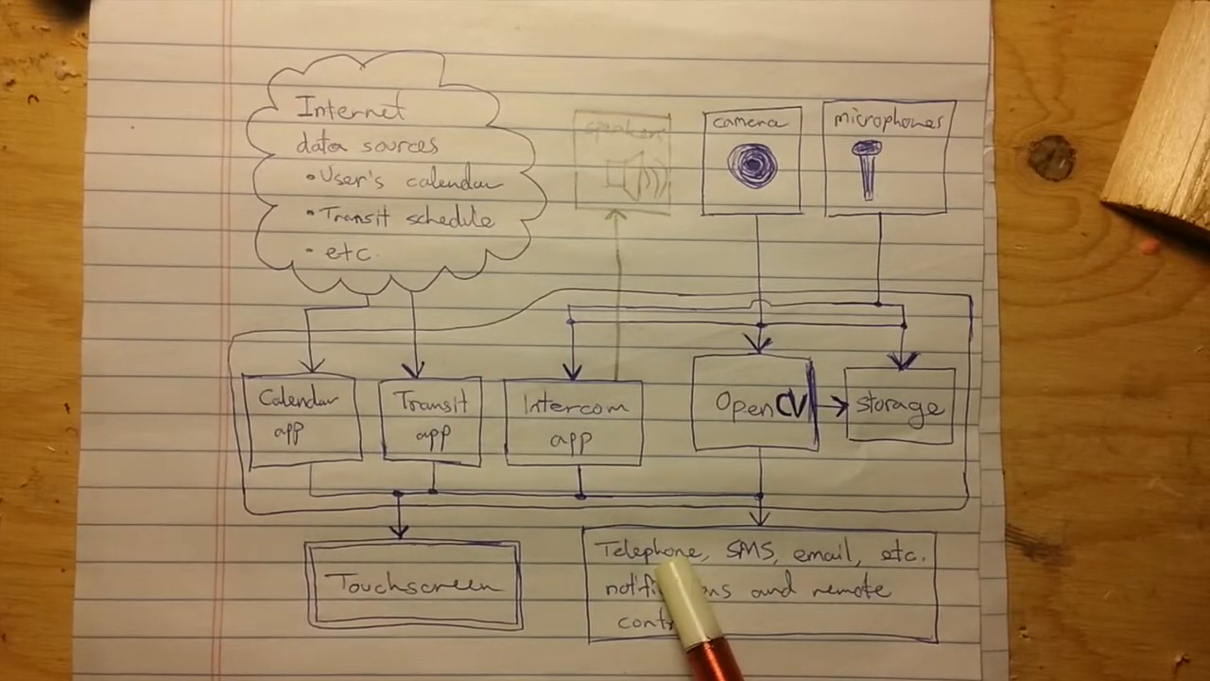